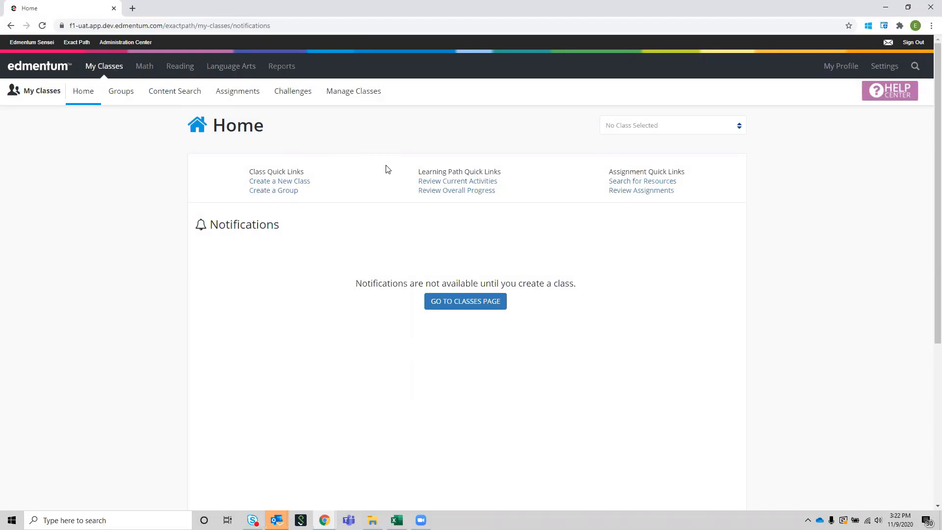
{"action": "mouse_move", "coordinate": [403, 189]}
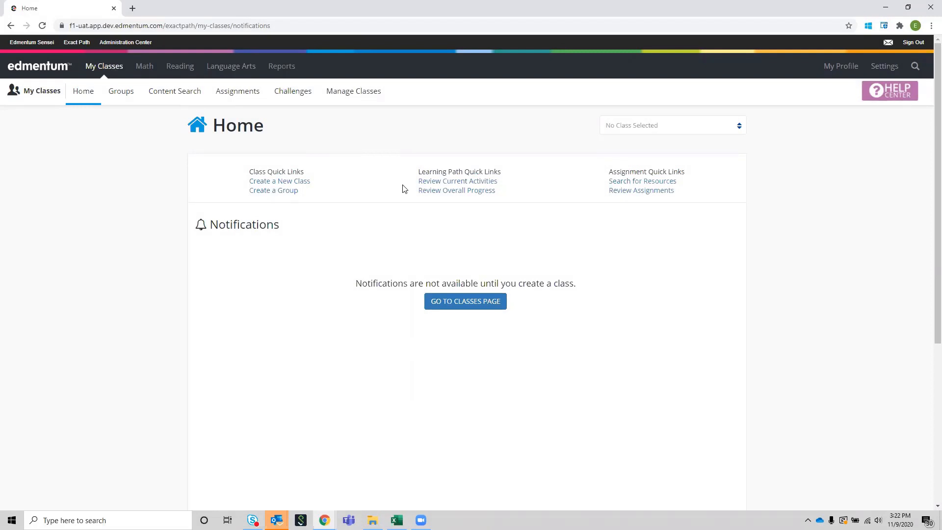
Step: Go to Settings and the Partners section for NWEA MAP Growth account mapping
{"action": "left_click", "coordinate": [883, 66]}
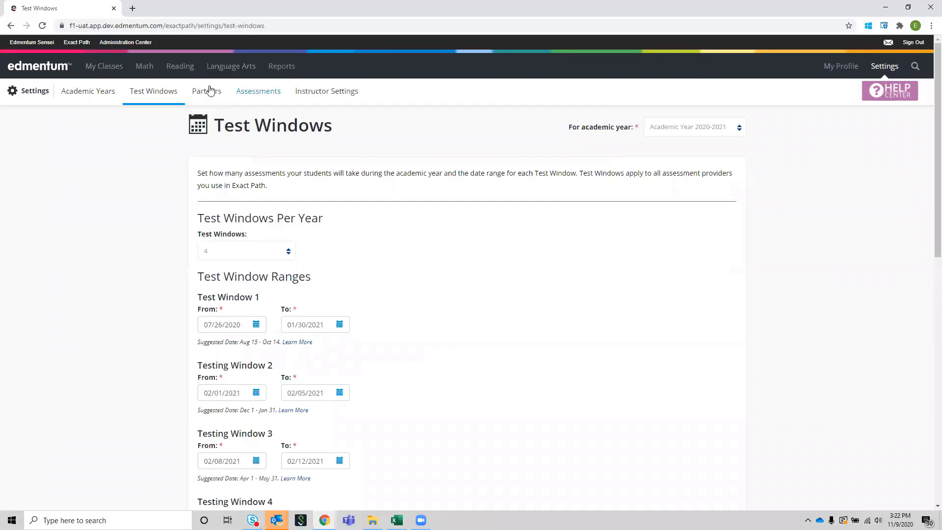
{"action": "left_click", "coordinate": [206, 90]}
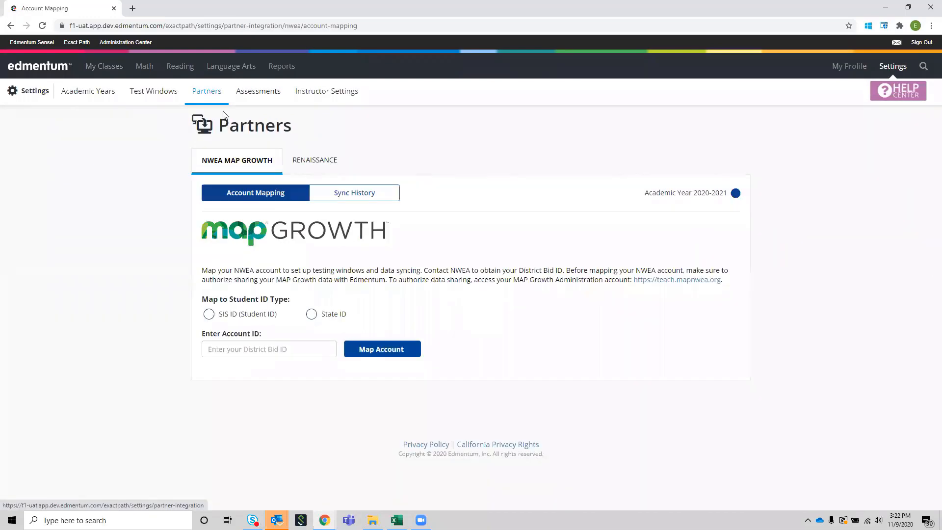
{"action": "mouse_move", "coordinate": [255, 193]}
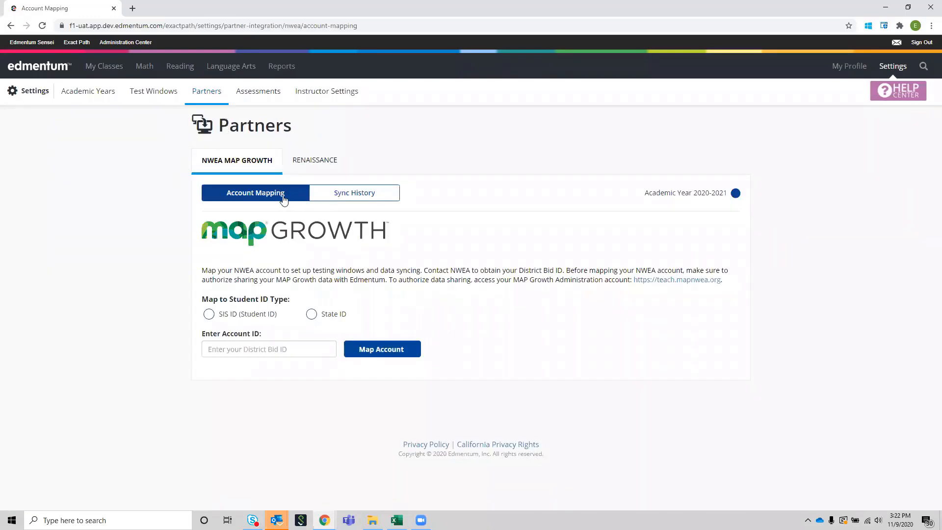
{"action": "mouse_move", "coordinate": [294, 213]}
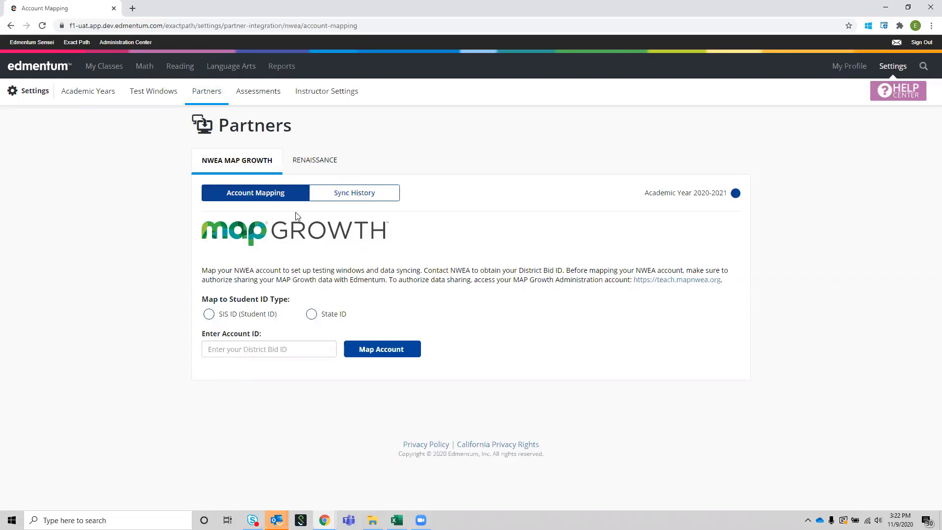
{"action": "mouse_move", "coordinate": [214, 319]}
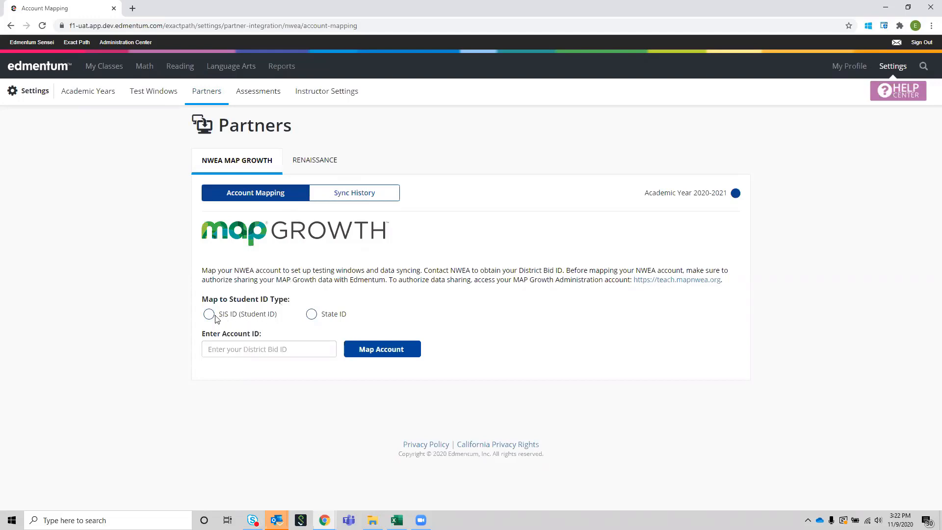
{"action": "mouse_move", "coordinate": [327, 323]}
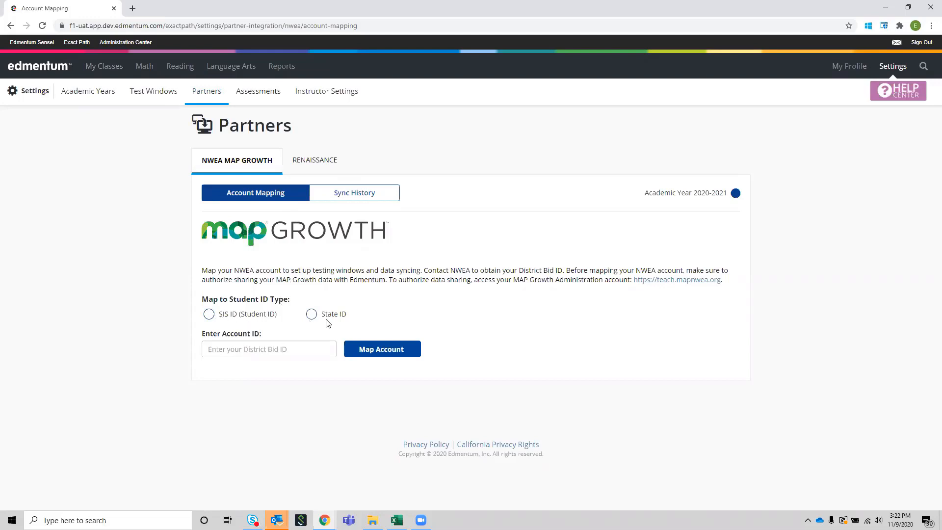
{"action": "mouse_move", "coordinate": [329, 326]}
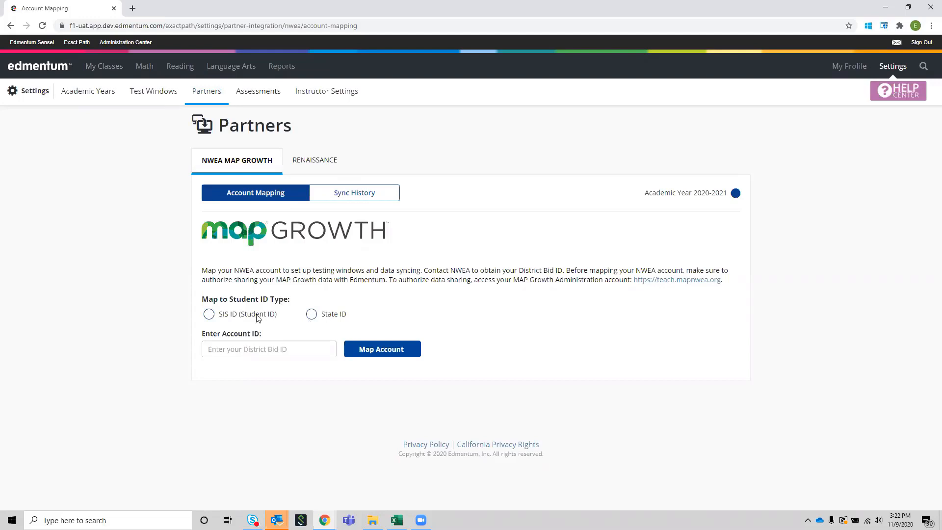
Step: Choose SIS ID (Student ID) as the student ID type for mapping
{"action": "left_click", "coordinate": [208, 314]}
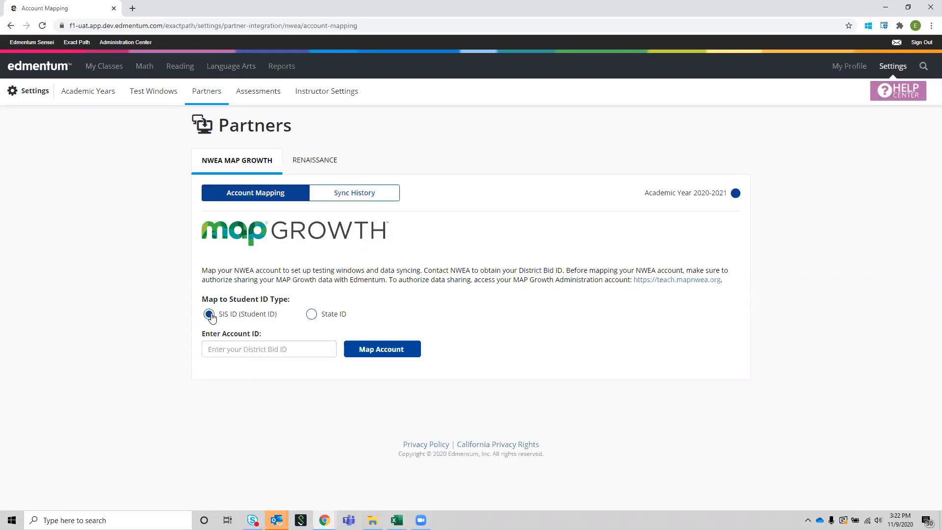
Step: Enter the District Bid ID as the account ID and map the NWEA account
{"action": "left_click", "coordinate": [268, 348]}
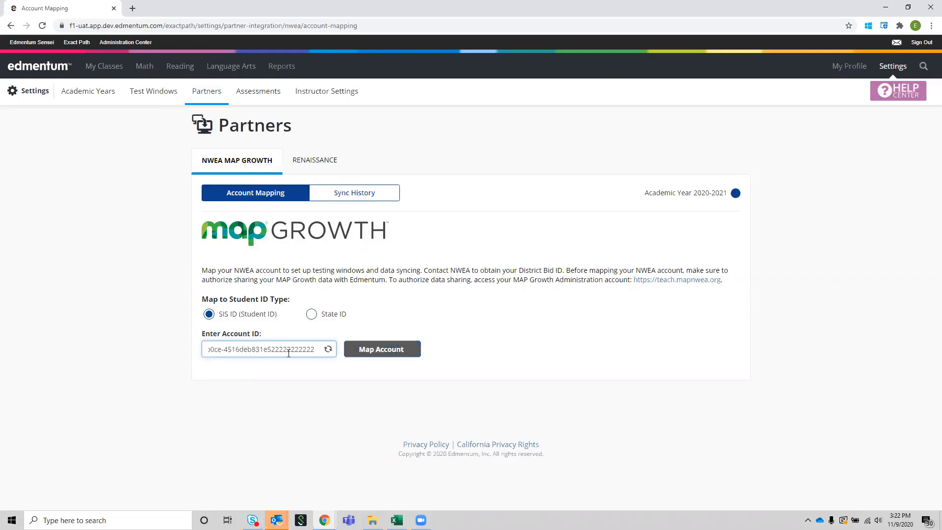
{"action": "mouse_move", "coordinate": [385, 354]}
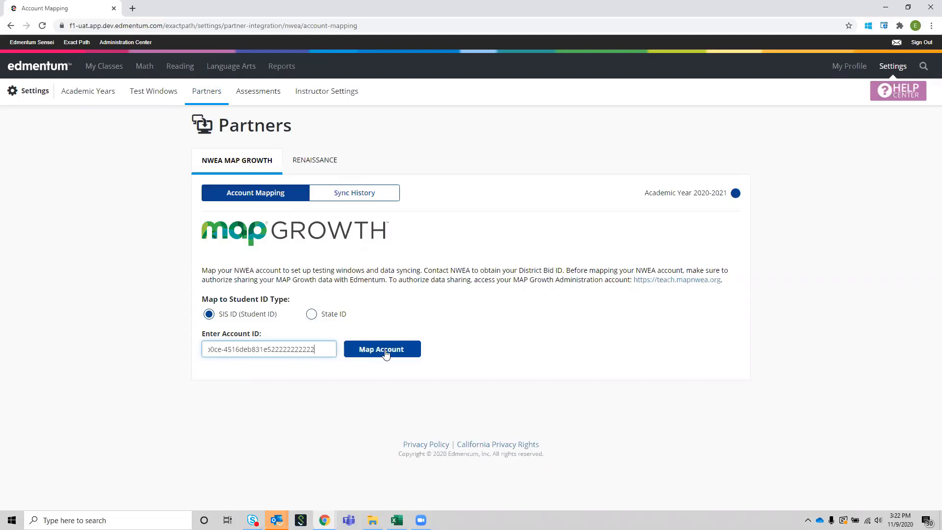
{"action": "left_click", "coordinate": [382, 349]}
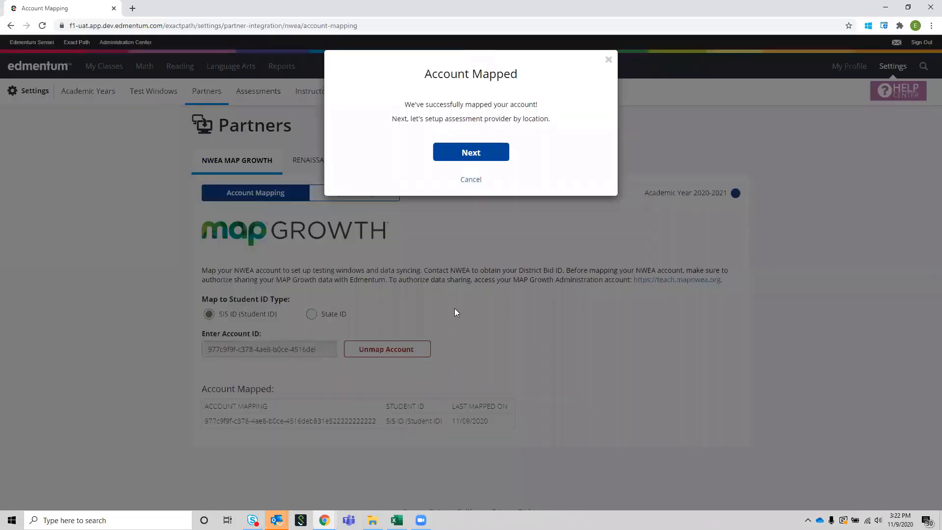
{"action": "mouse_move", "coordinate": [458, 165]}
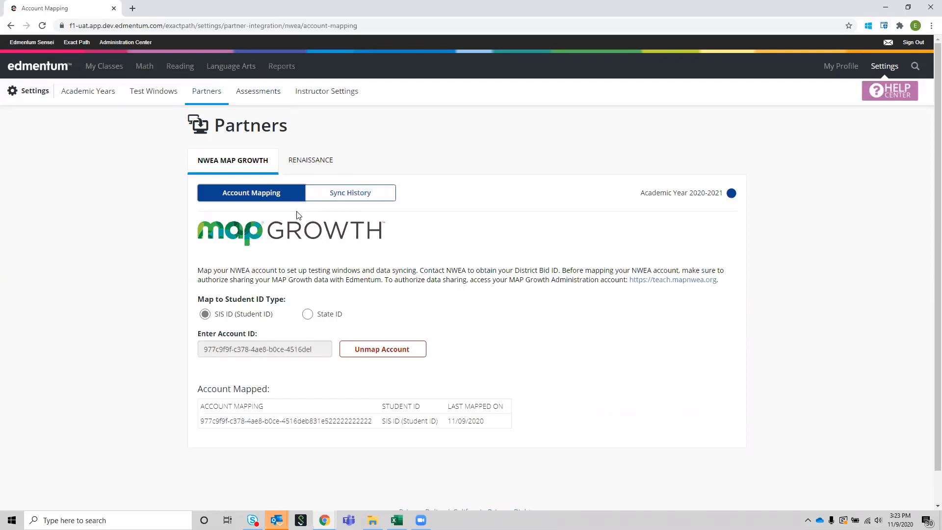
{"action": "mouse_move", "coordinate": [349, 193]}
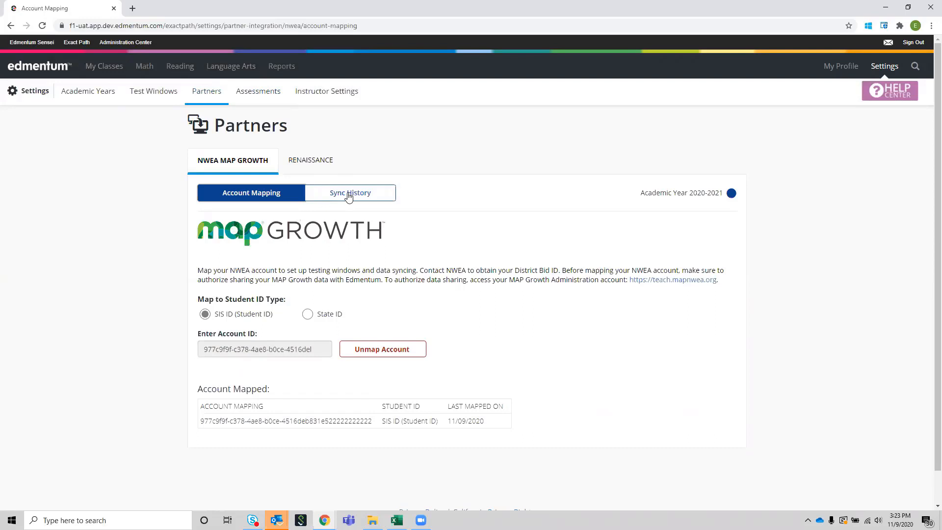
Step: Browse Test Window 1 sync history: 11 synced students, all syncs completed
{"action": "left_click", "coordinate": [350, 193]}
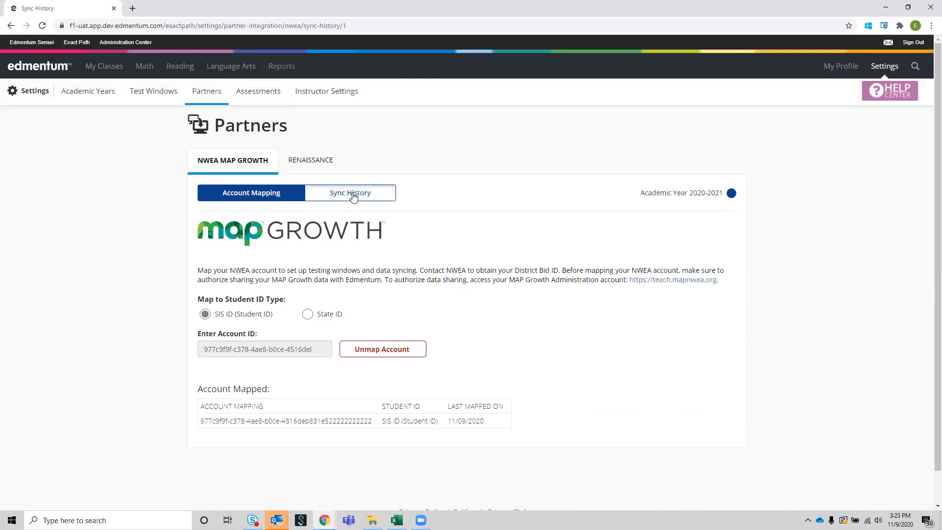
{"action": "left_click", "coordinate": [350, 192]}
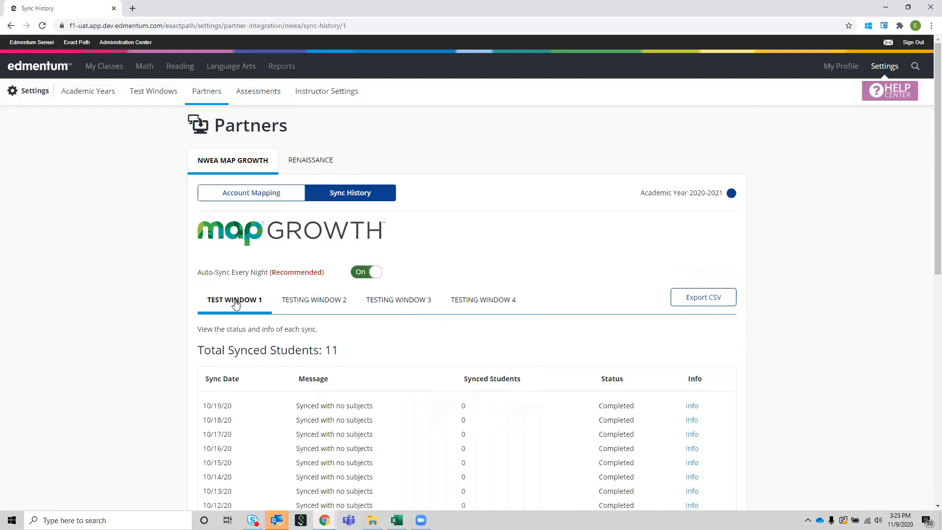
{"action": "mouse_move", "coordinate": [296, 355]}
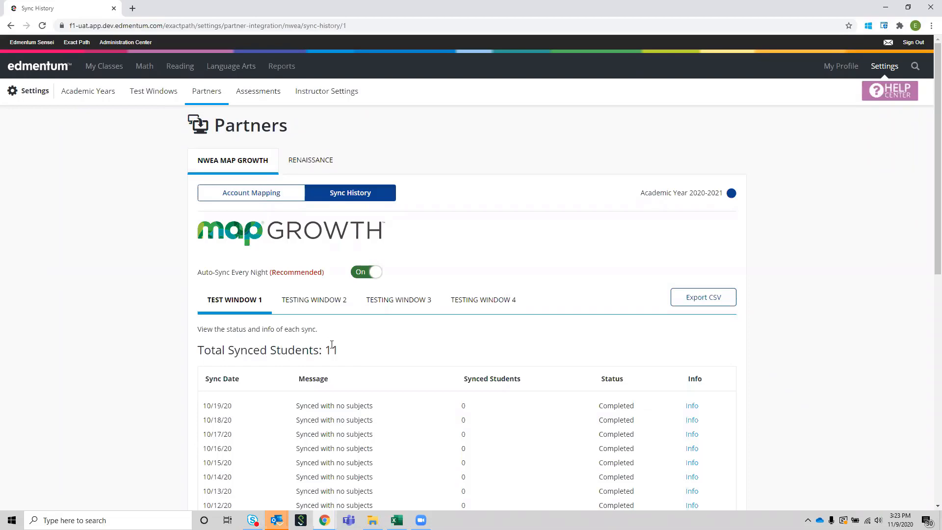
{"action": "scroll", "scroll_direction": "down", "scroll_amount": 3}
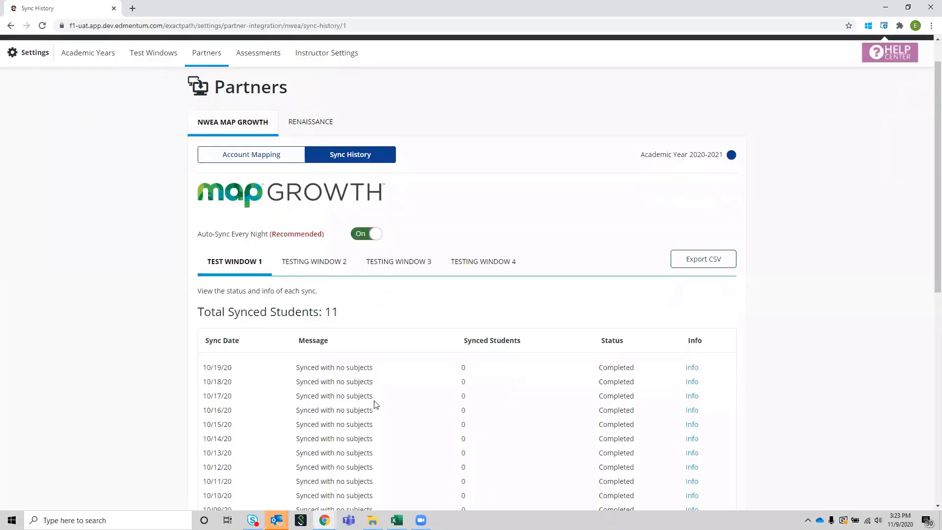
{"action": "scroll", "scroll_direction": "down", "scroll_amount": 3}
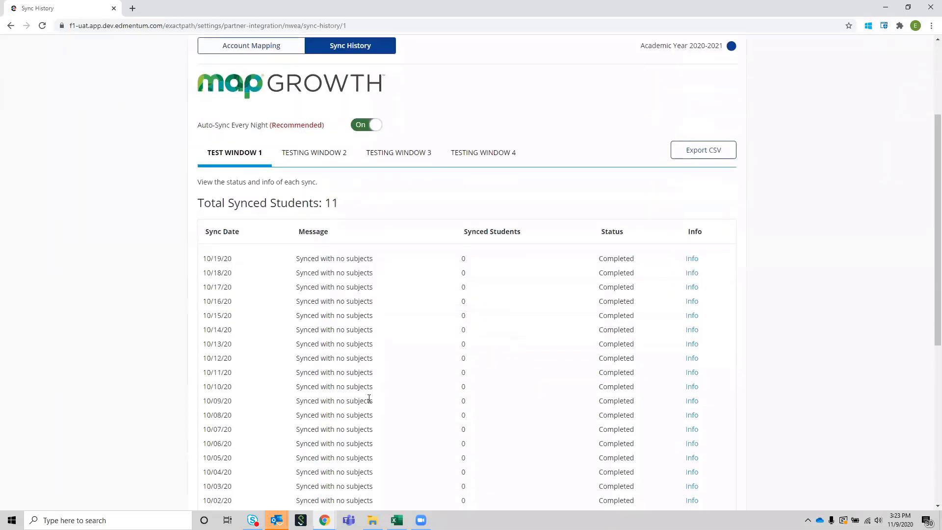
{"action": "scroll", "scroll_direction": "down", "scroll_amount": 3}
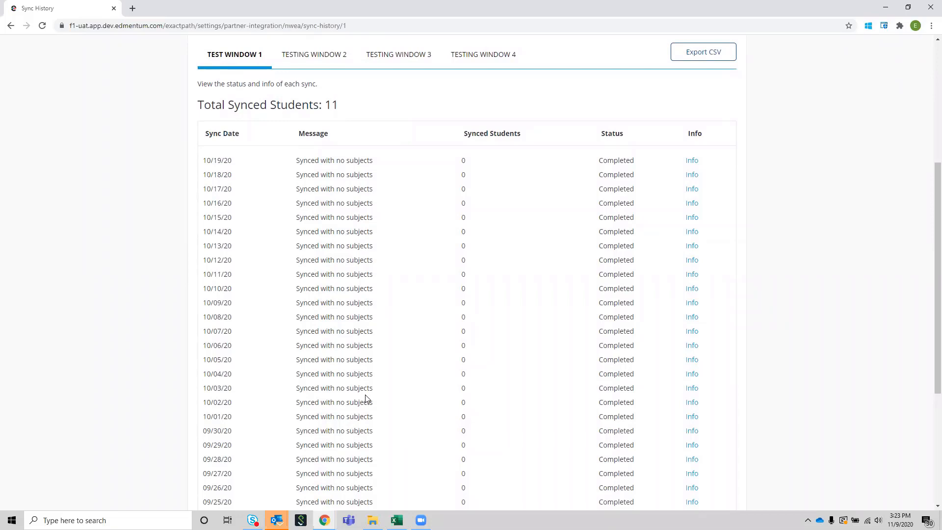
{"action": "scroll", "scroll_direction": "up", "scroll_amount": 3}
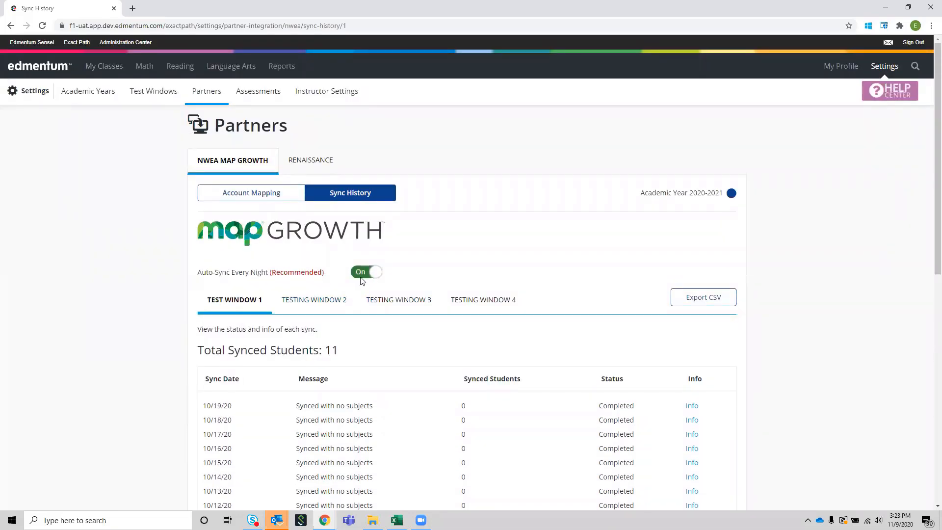
{"action": "mouse_move", "coordinate": [352, 281]}
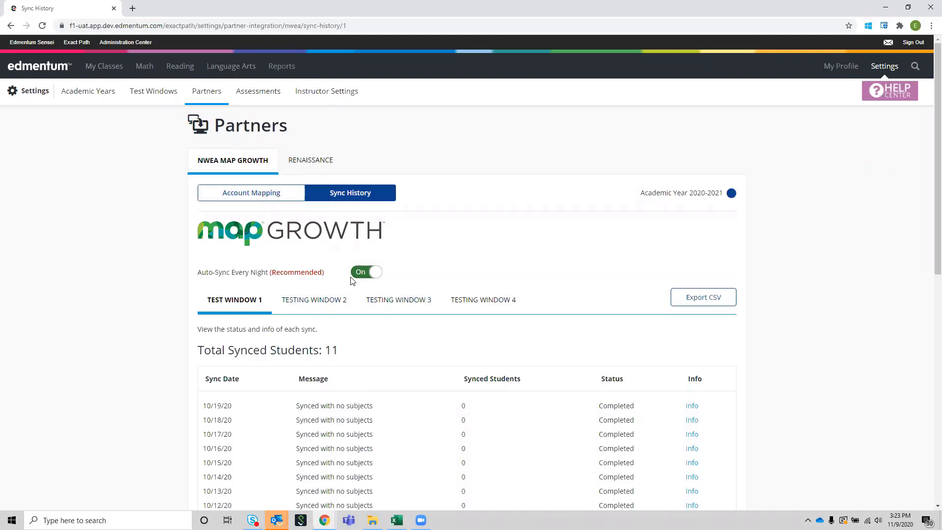
{"action": "mouse_move", "coordinate": [262, 275]}
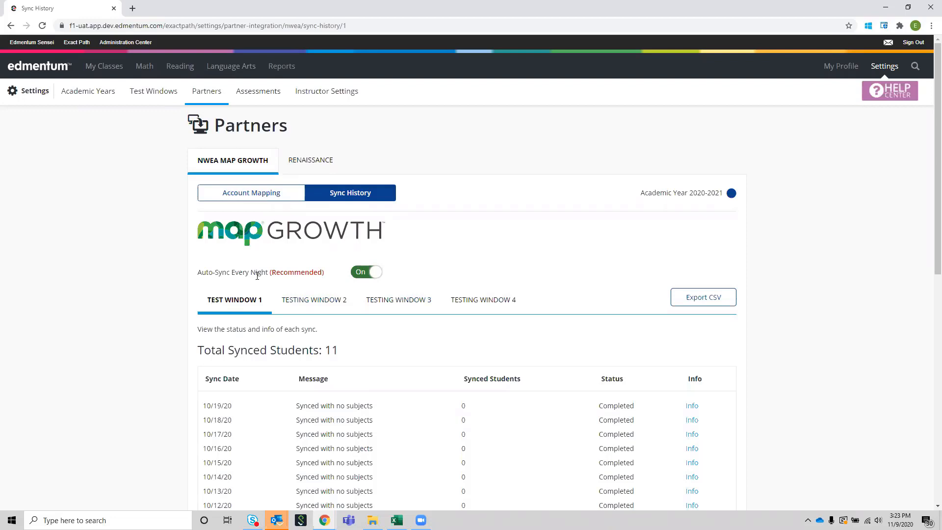
{"action": "mouse_move", "coordinate": [346, 276]}
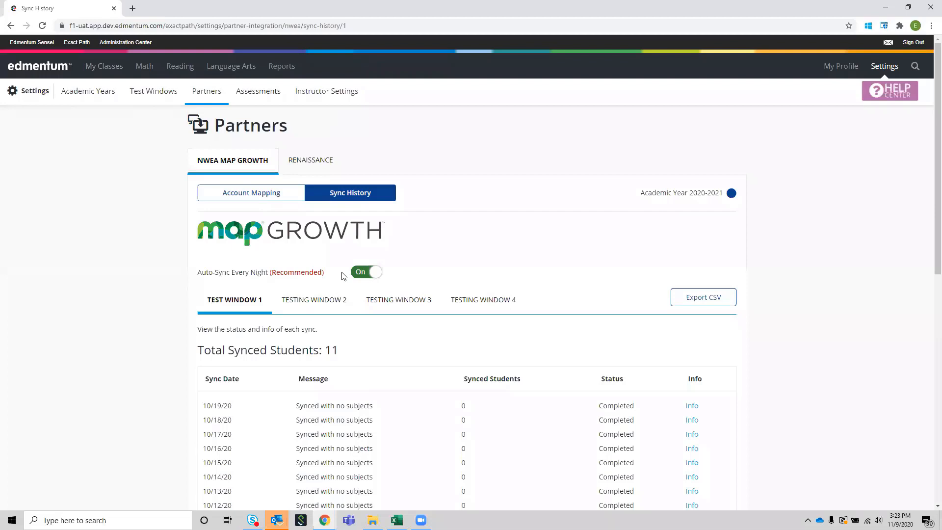
{"action": "mouse_move", "coordinate": [362, 283]}
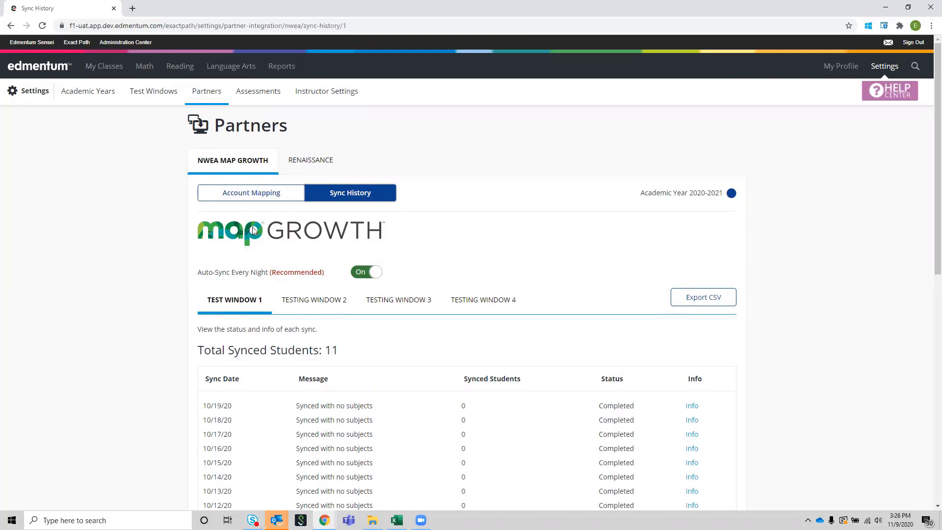
{"action": "mouse_move", "coordinate": [273, 229]}
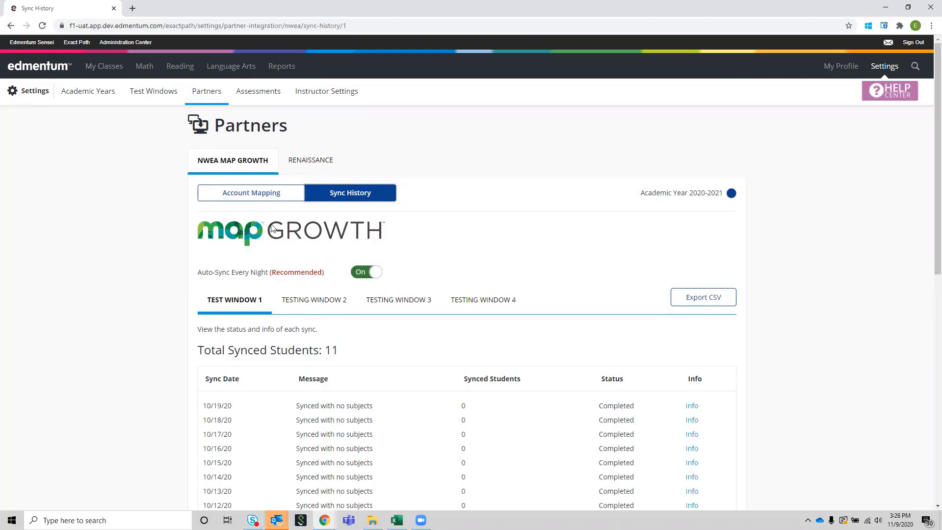